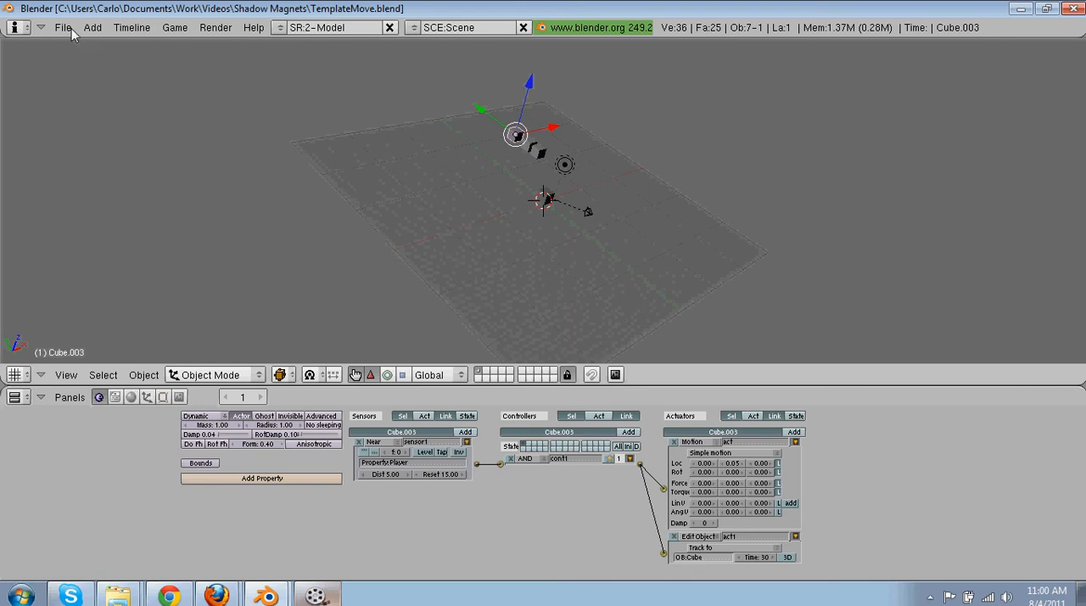
Step: Load the TemplateMove scene with the keyboard-controlled player Cube
{"action": "left_click", "coordinate": [62, 27]}
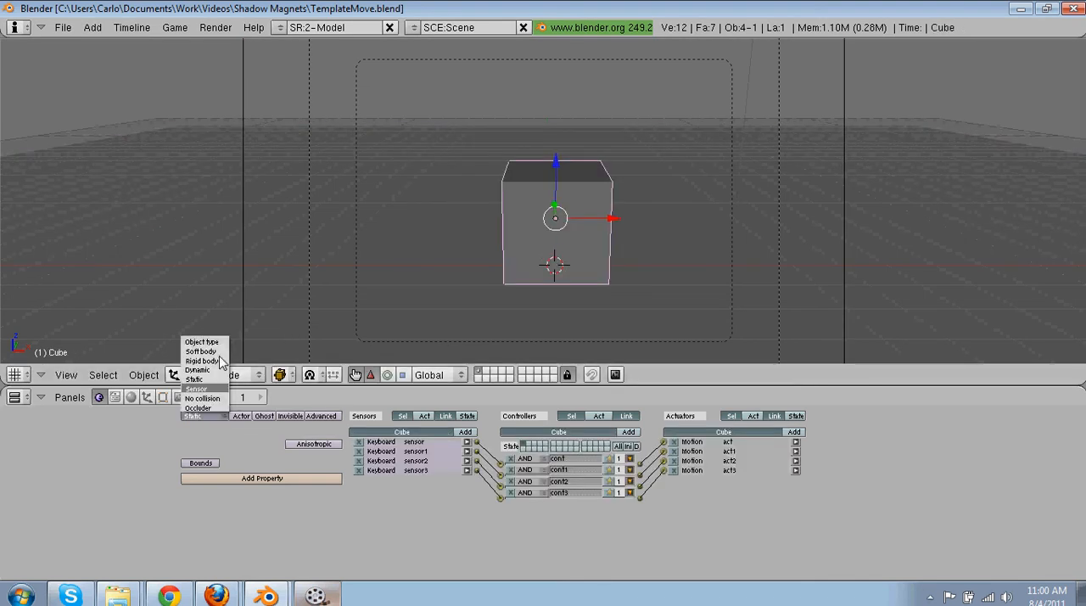
Step: Make the player cube Dynamic and add a game property named Player
{"action": "left_click", "coordinate": [197, 370]}
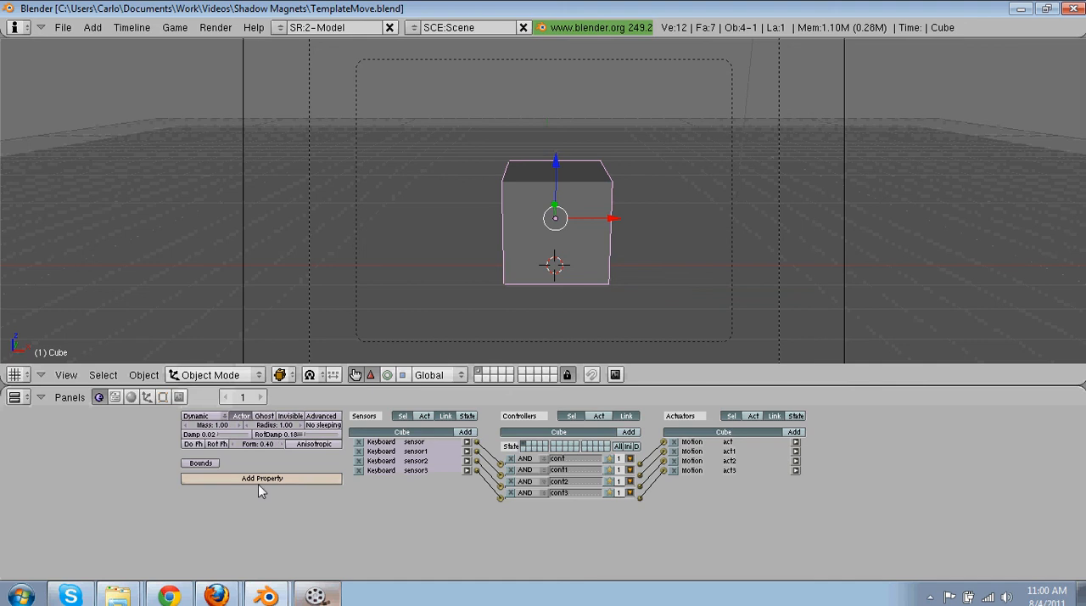
{"action": "left_click", "coordinate": [261, 478]}
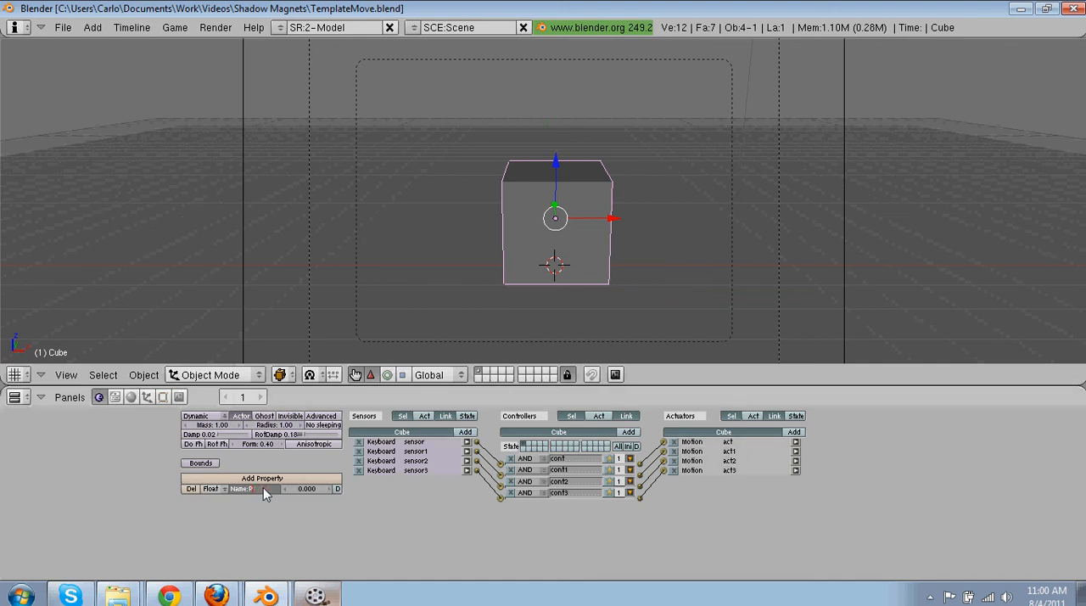
{"action": "type", "text": "layer"}
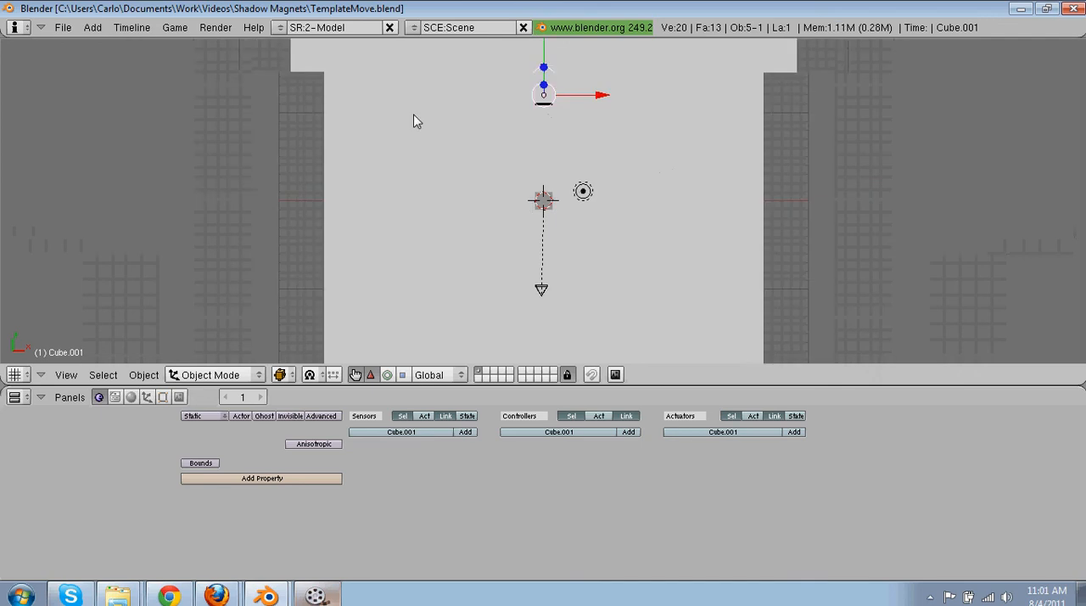
Step: Switch to front view before renaming Cube.001 to Billy
{"action": "key", "text": "N"}
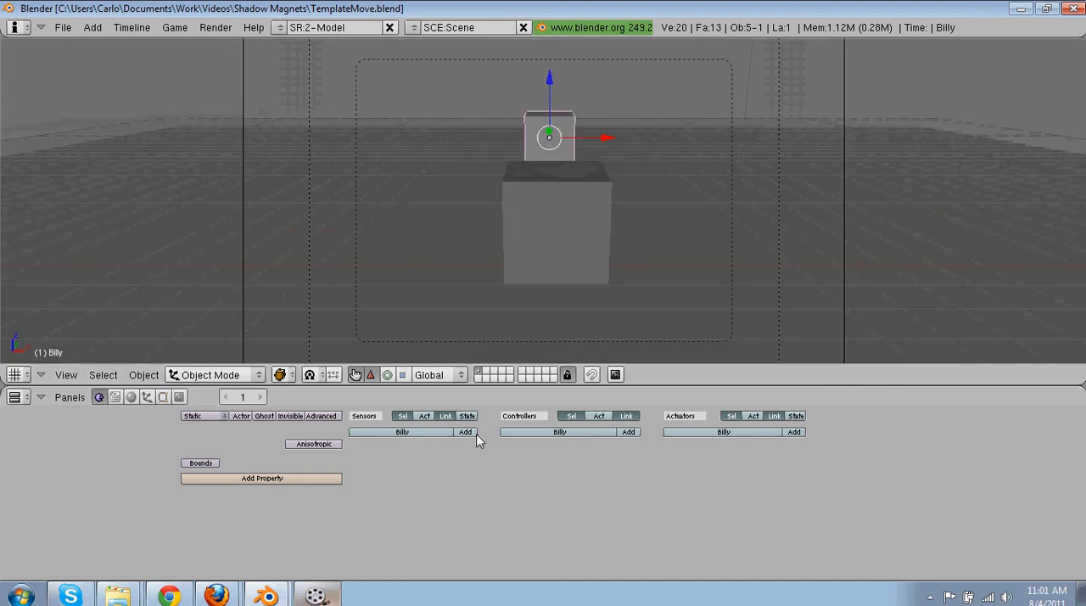
Step: Give Billy a Near sensor watching for property Player and adjust its detection distance
{"action": "left_click", "coordinate": [465, 431]}
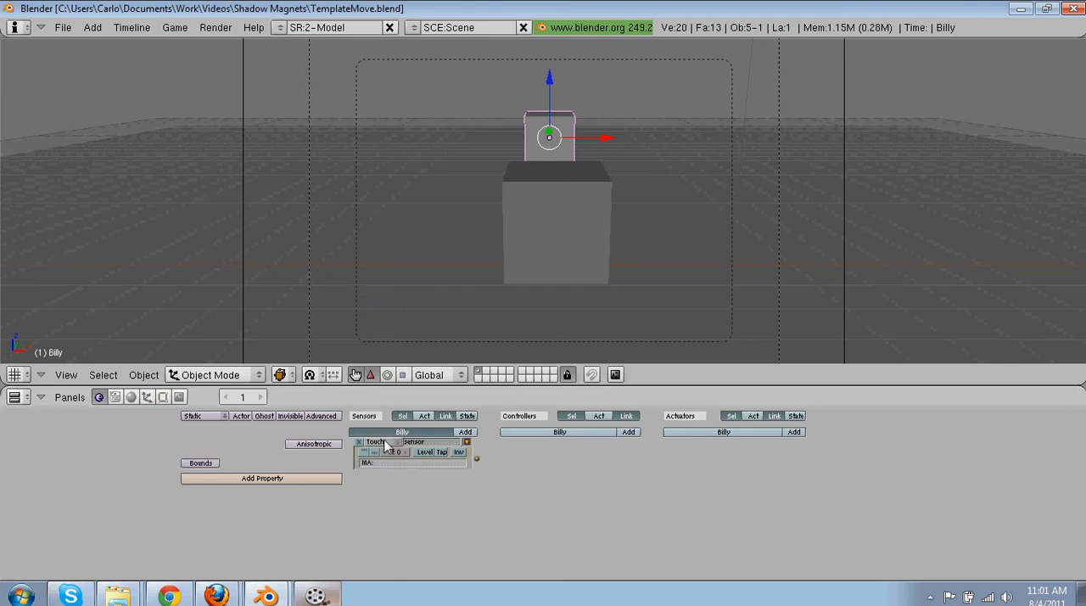
{"action": "left_click", "coordinate": [375, 441]}
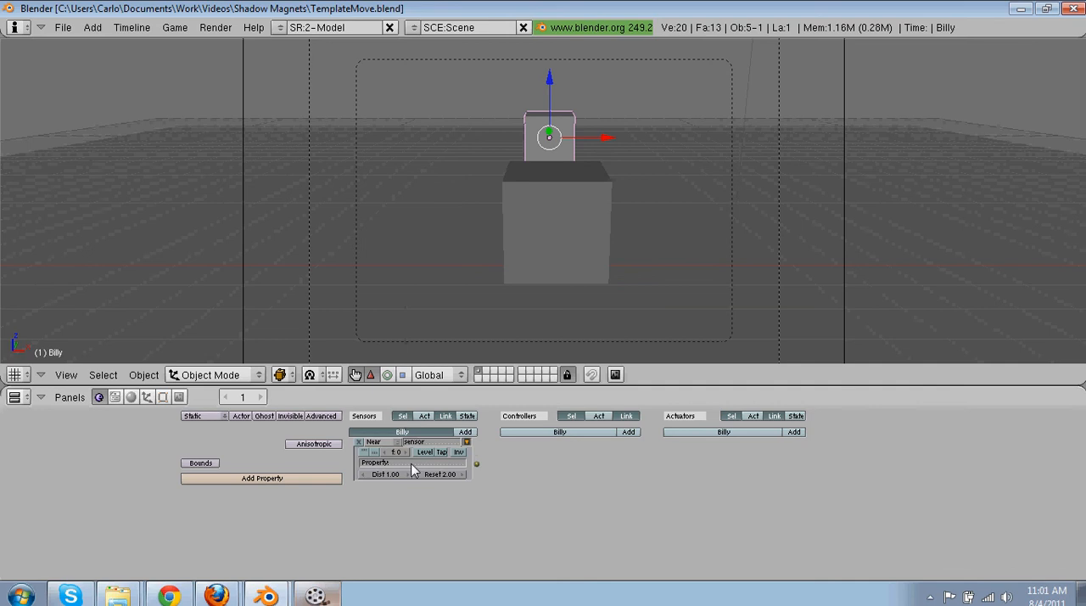
{"action": "type", "text": "Player"}
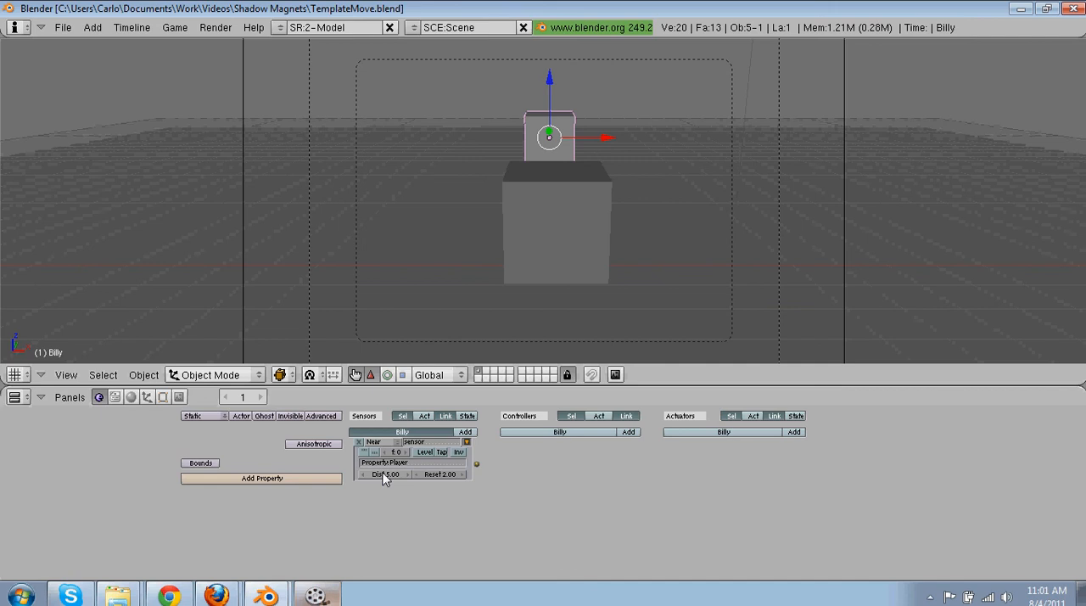
{"action": "left_click", "coordinate": [383, 473]}
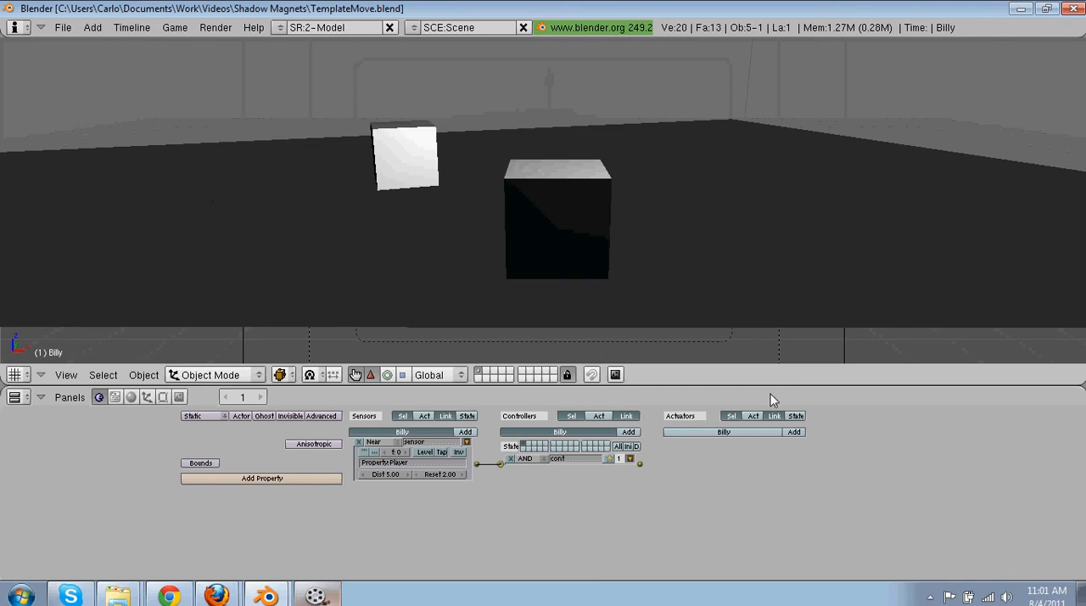
Step: Add a Motion actuator for Billy and set its physics type to Dynamic
{"action": "left_click", "coordinate": [794, 431]}
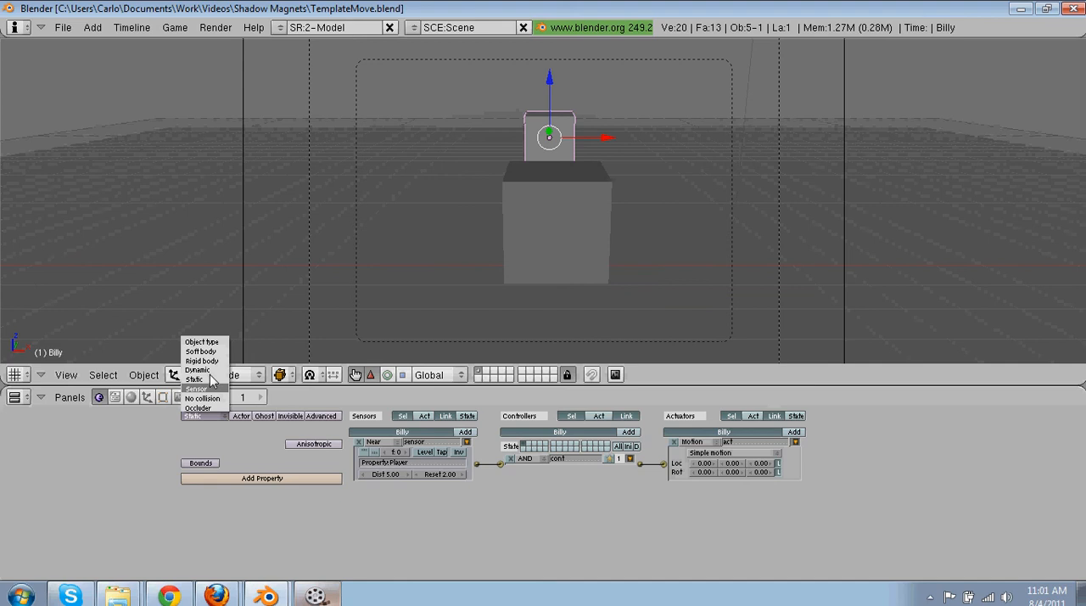
{"action": "left_click", "coordinate": [196, 368]}
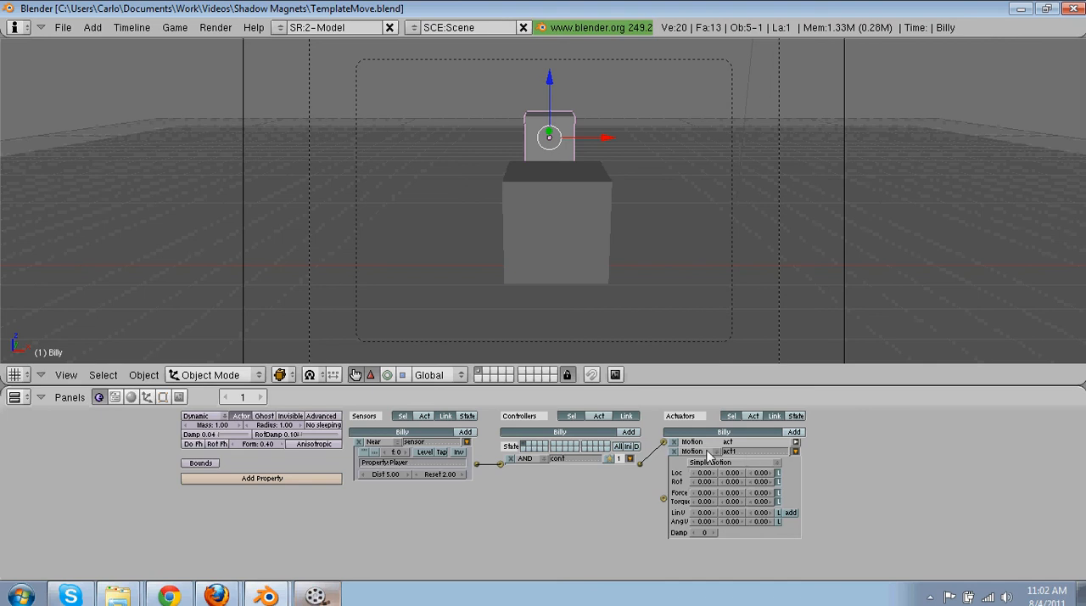
Step: Select the player cube and inspect its location and name in Transform Properties
{"action": "left_click", "coordinate": [726, 451]}
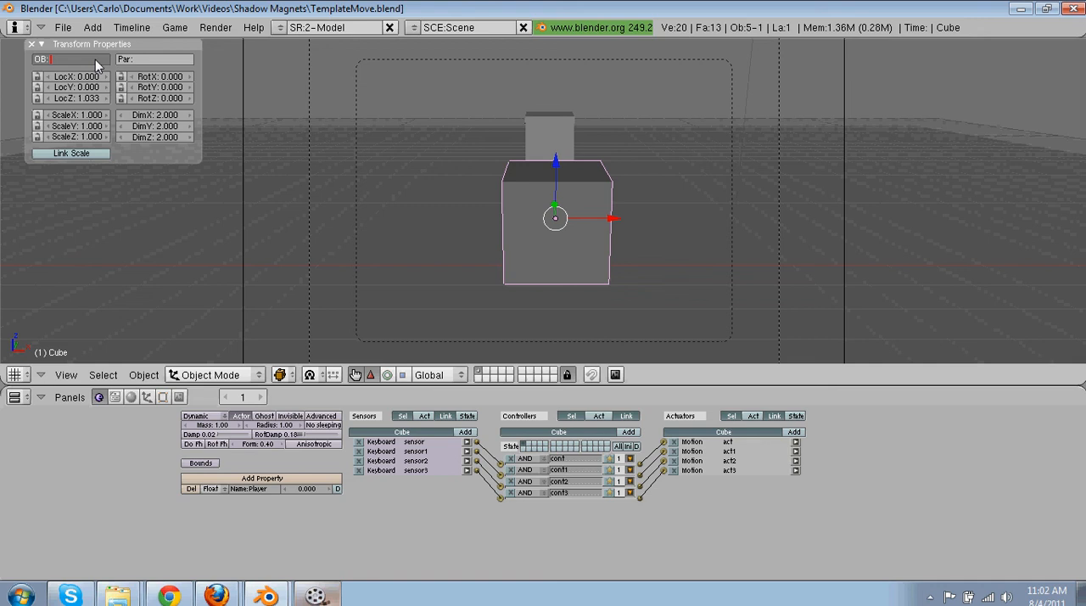
{"action": "type", "text": "Billy"}
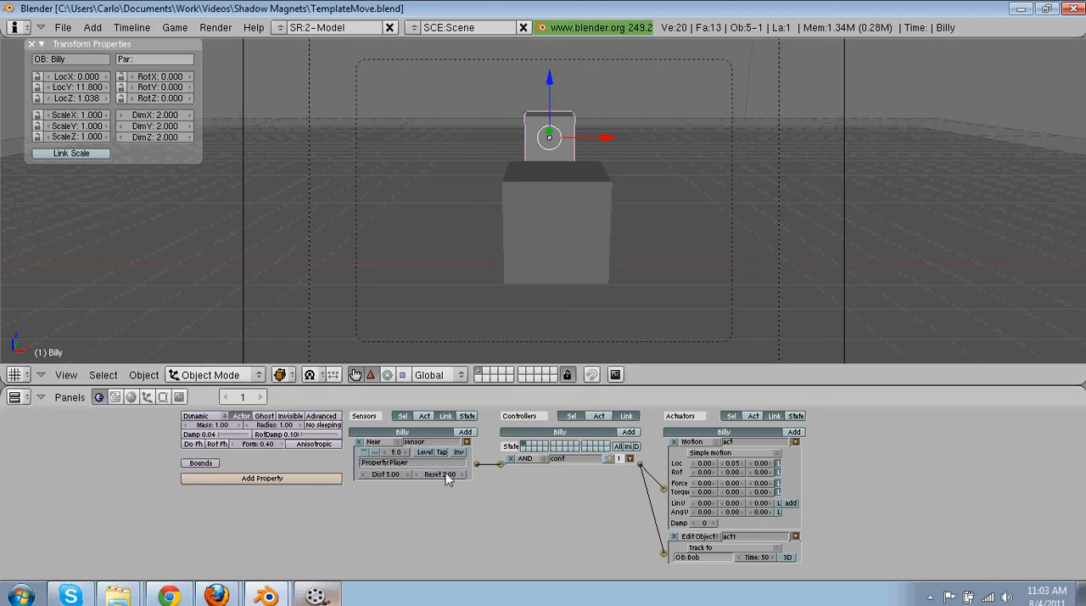
Step: Adjust the Reset distance on Billy's Near sensor
{"action": "left_click", "coordinate": [438, 474]}
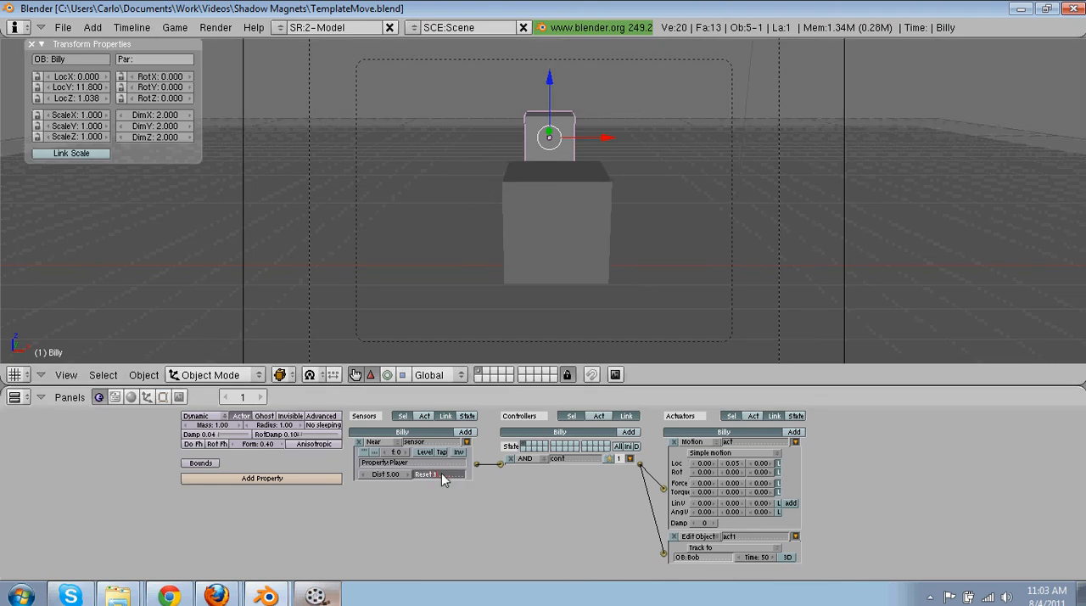